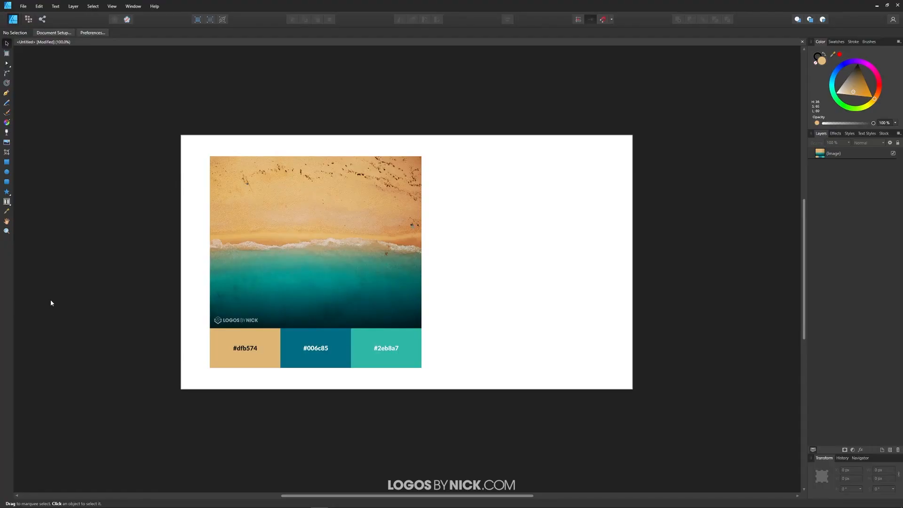
pyautogui.moveTo(534, 256)
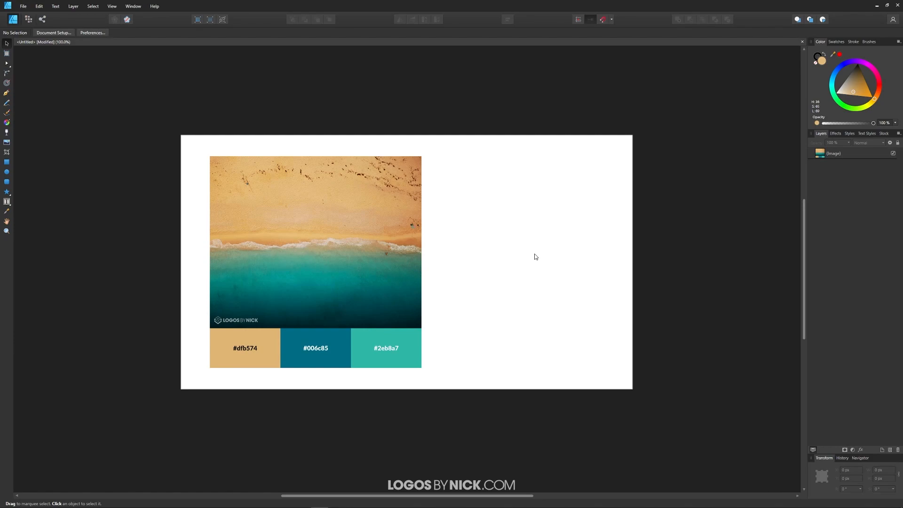
pyautogui.moveTo(841, 47)
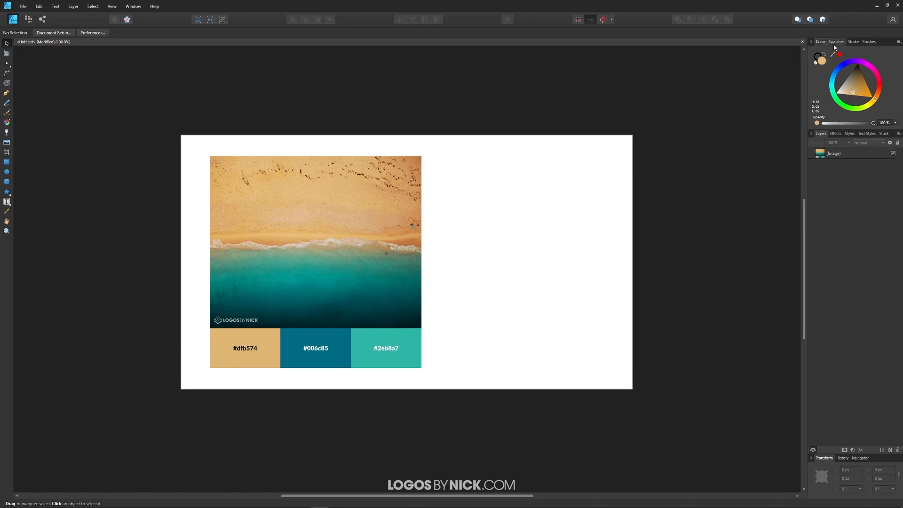
# Show the Swatches panel, browse the palette list, and leave Grays displayed
pyautogui.click(836, 42)
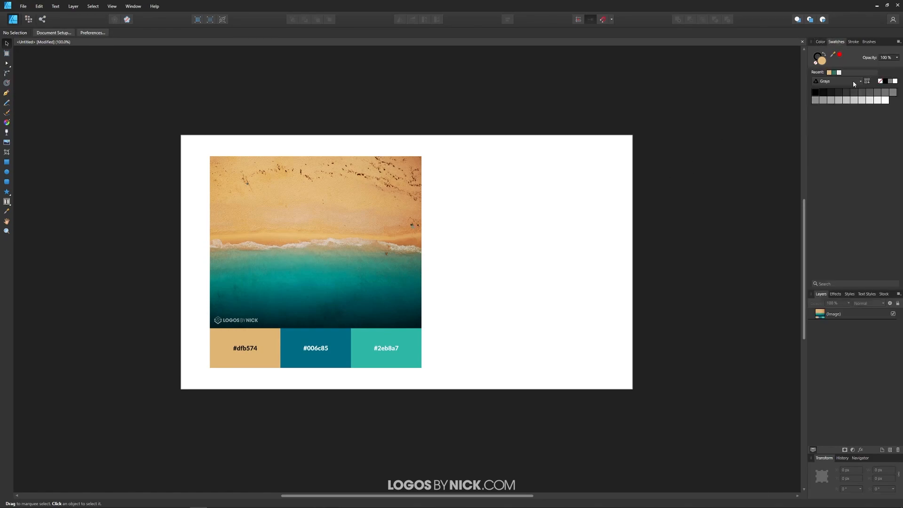
pyautogui.click(843, 80)
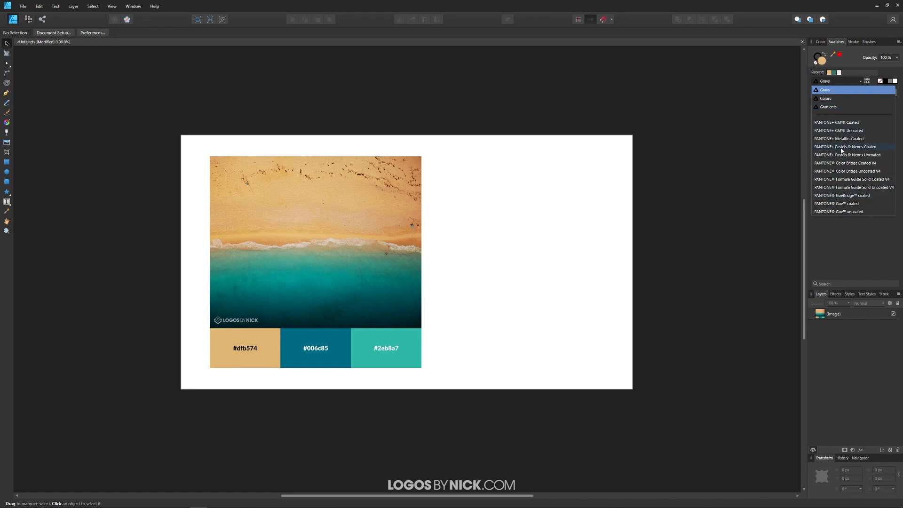
pyautogui.moveTo(831, 195)
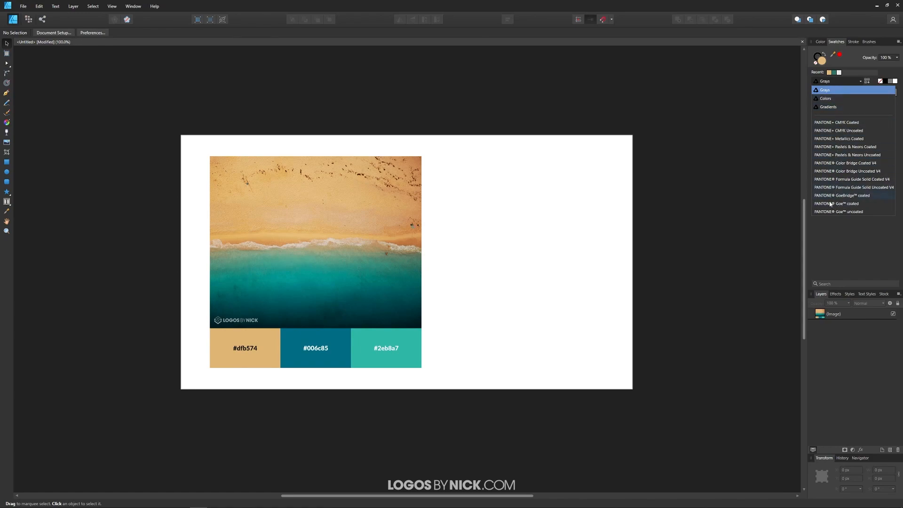
pyautogui.click(825, 90)
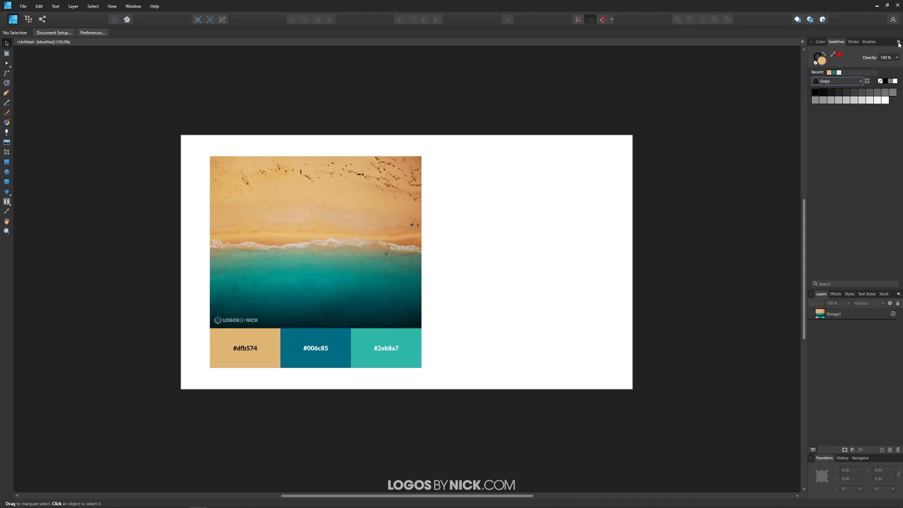
# Open the Swatches panel menu listing palette options
pyautogui.click(898, 44)
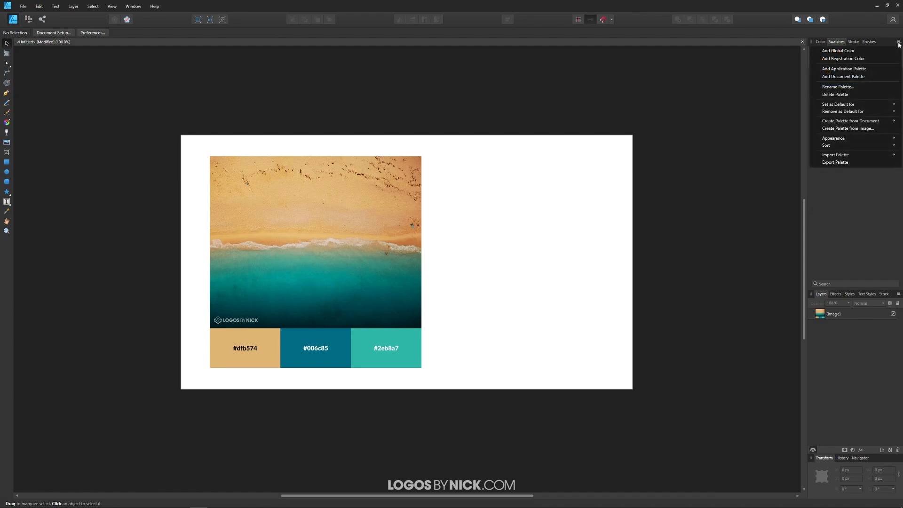
pyautogui.moveTo(334, 285)
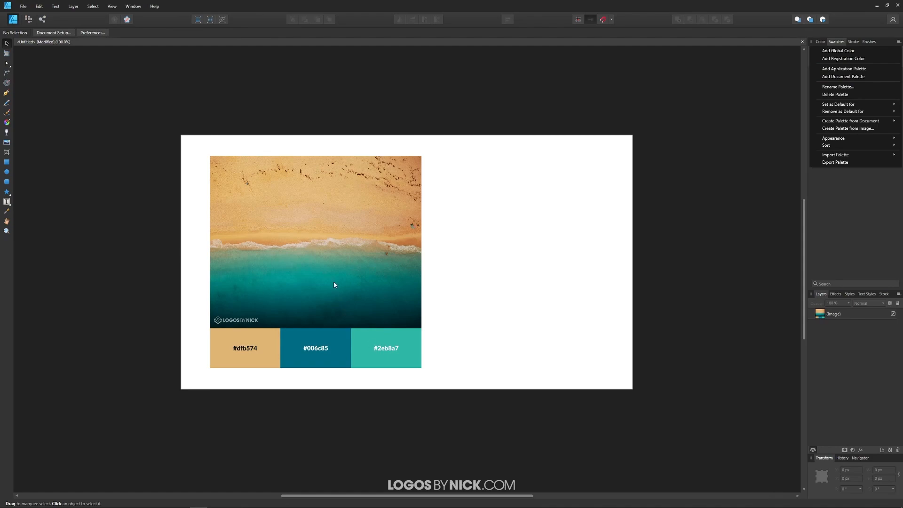
pyautogui.moveTo(264, 260)
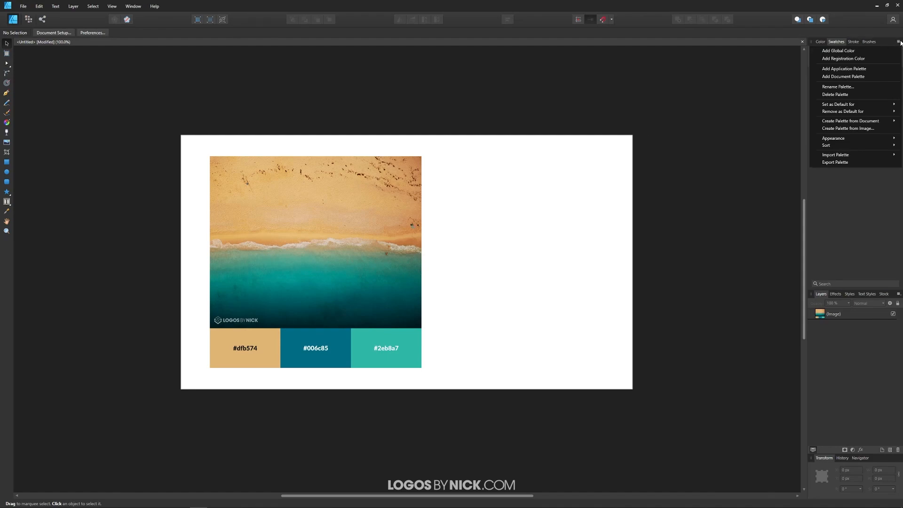
pyautogui.moveTo(850, 121)
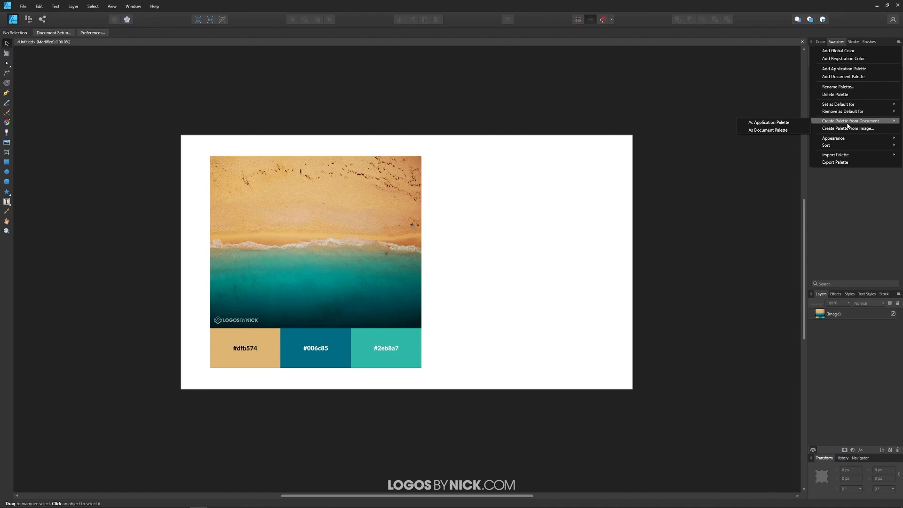
pyautogui.moveTo(773, 122)
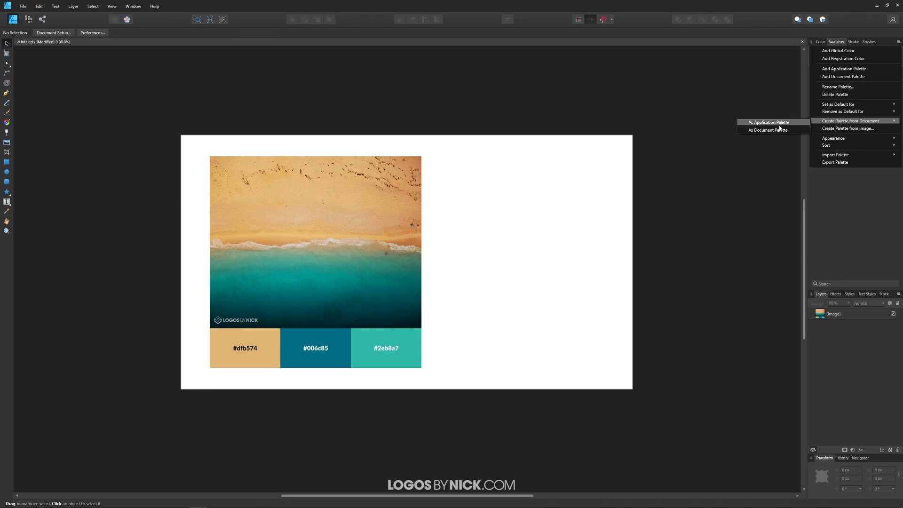
pyautogui.moveTo(773, 130)
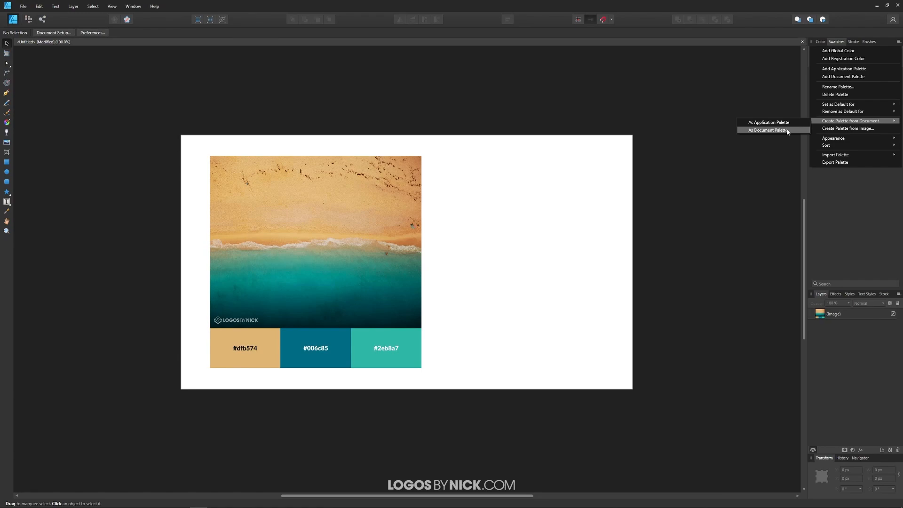
pyautogui.moveTo(767, 133)
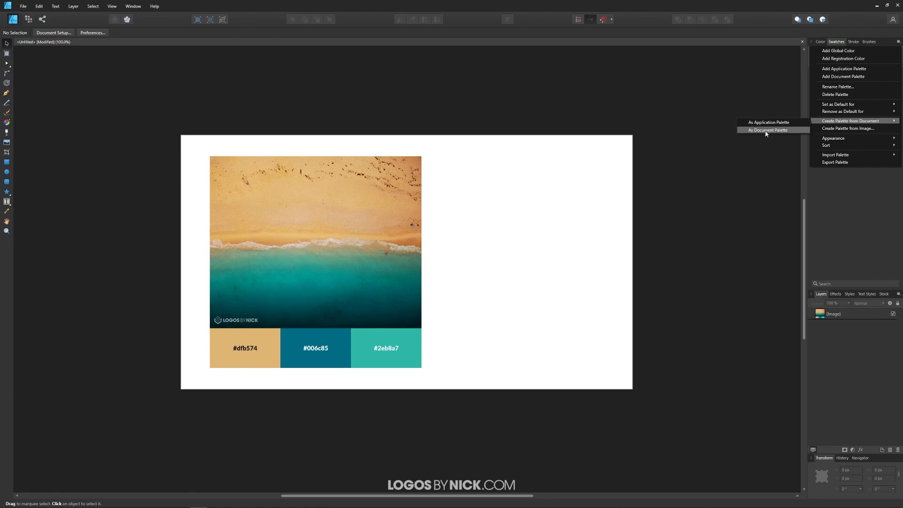
# Build a document palette from the photo's colours and fill the rectangle sandy orange
pyautogui.click(766, 130)
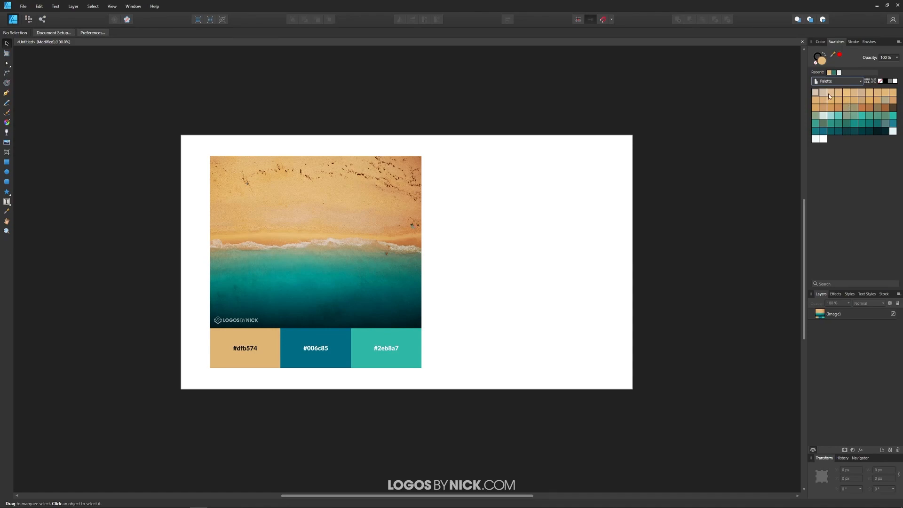
pyautogui.moveTo(369, 252)
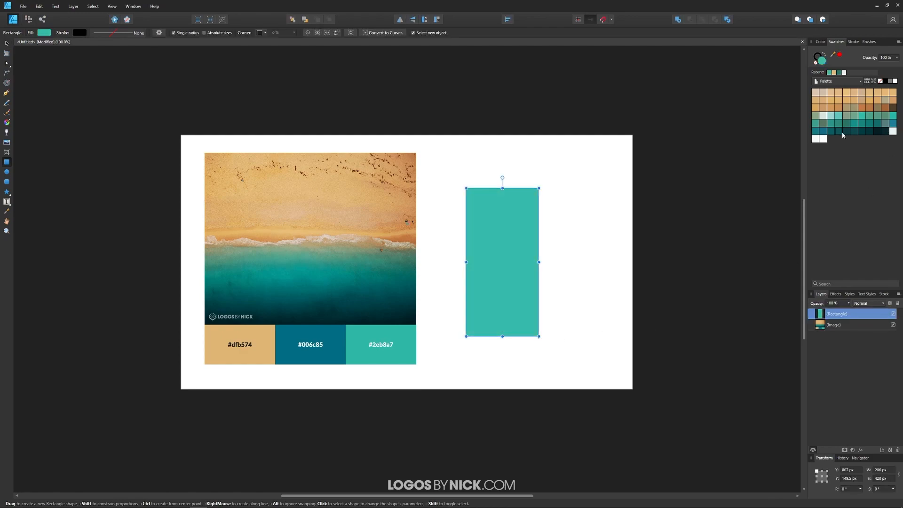
pyautogui.click(834, 115)
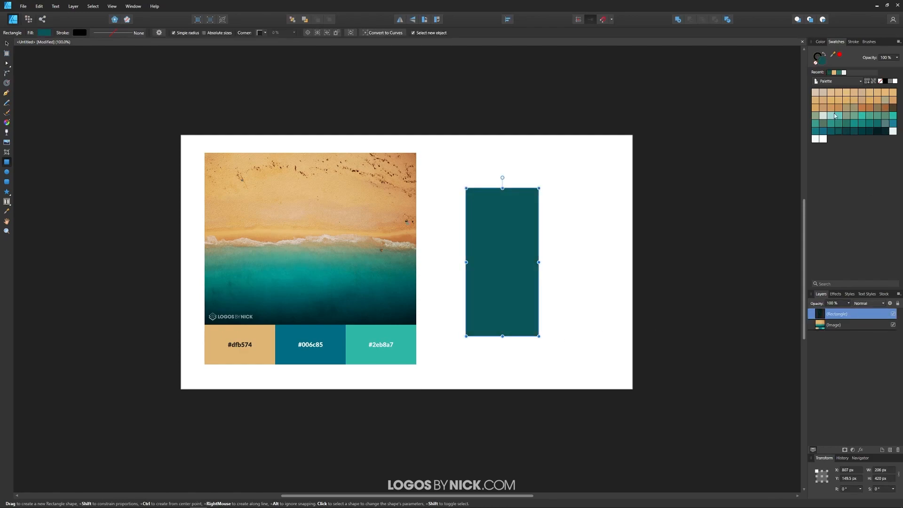
pyautogui.click(834, 115)
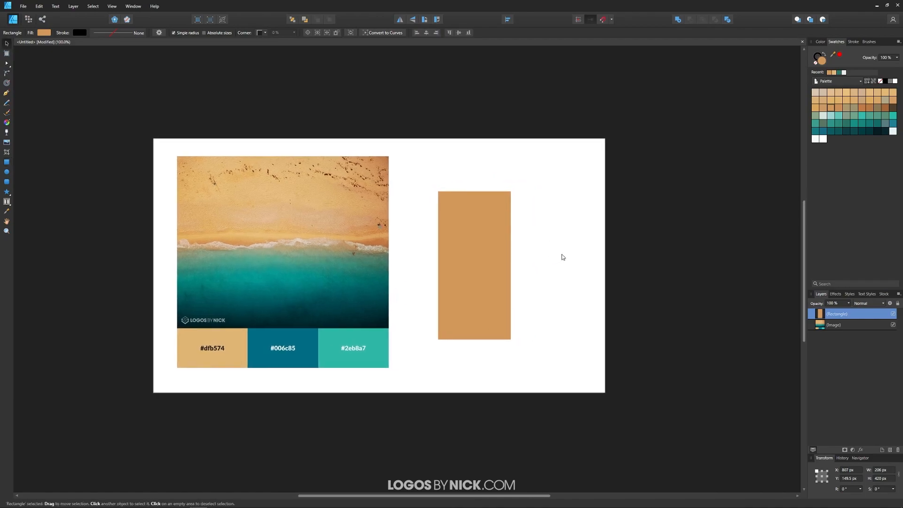
pyautogui.click(859, 81)
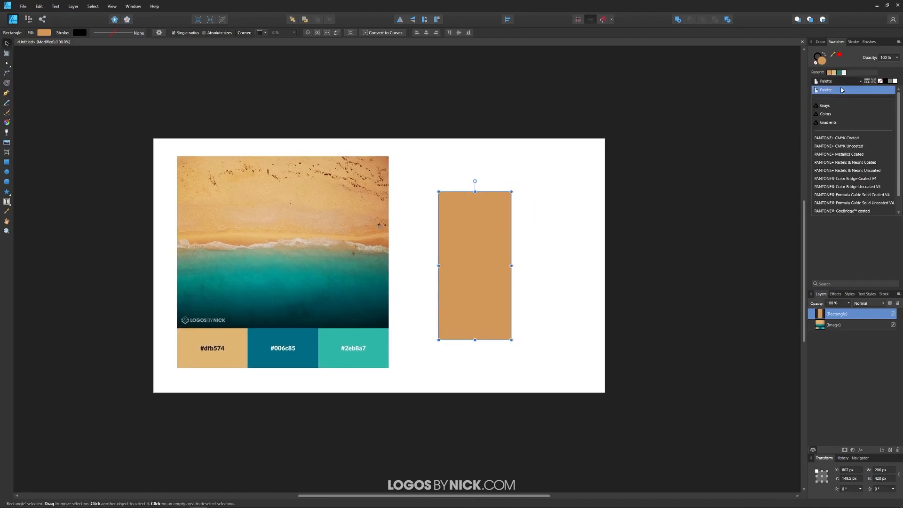
pyautogui.click(839, 81)
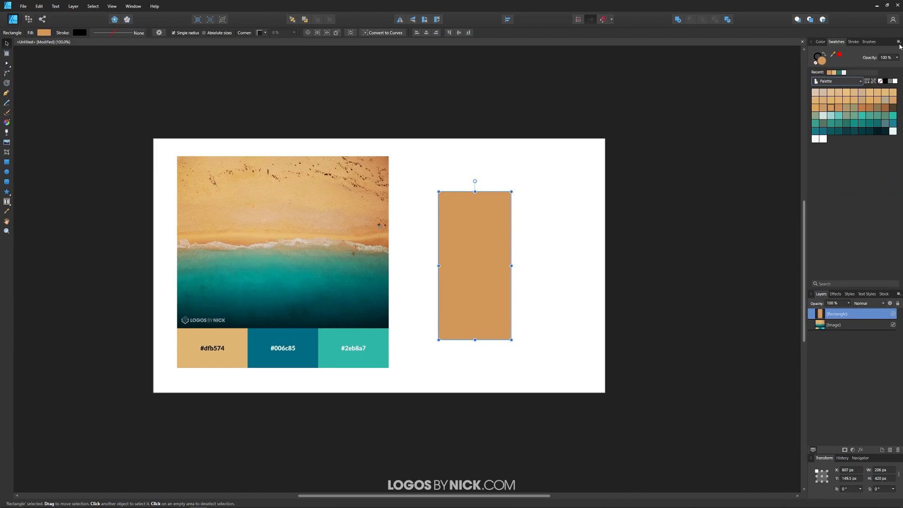
# Rename the new document palette to 'Beach Colors'
pyautogui.click(898, 46)
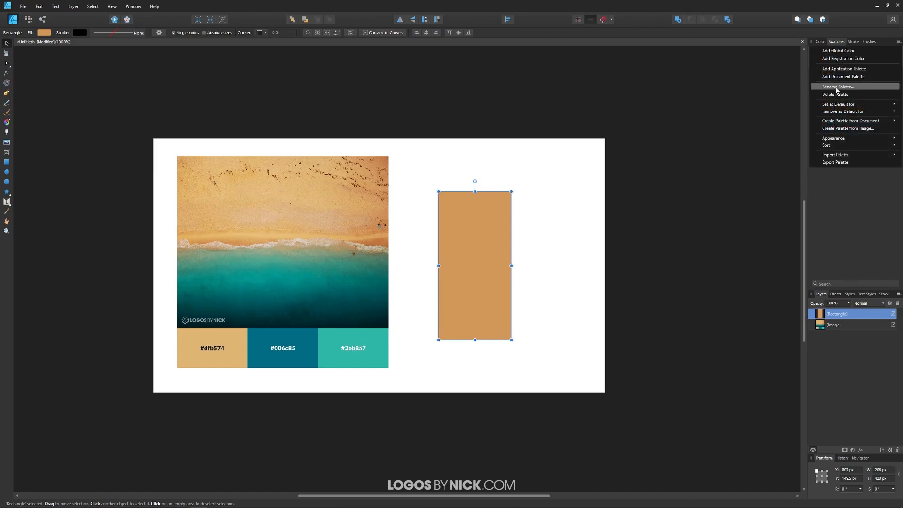
pyautogui.click(835, 87)
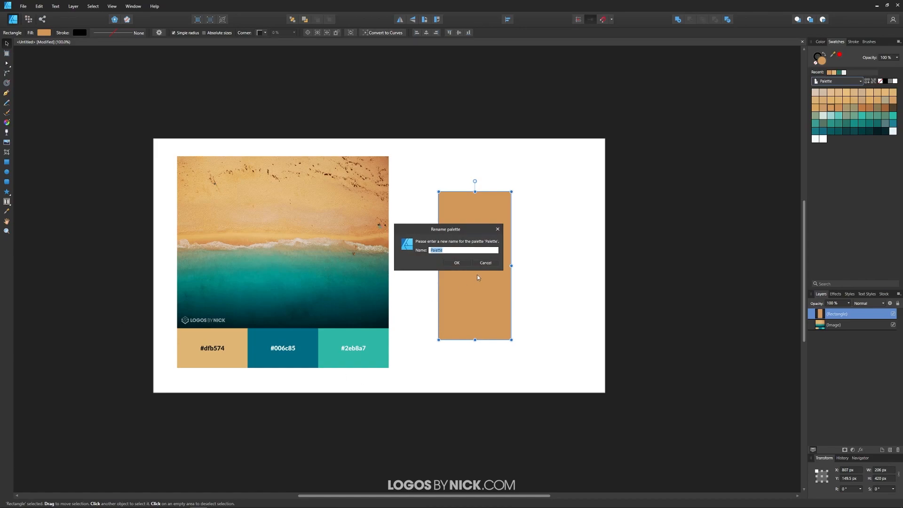
pyautogui.write('Beach Colors')
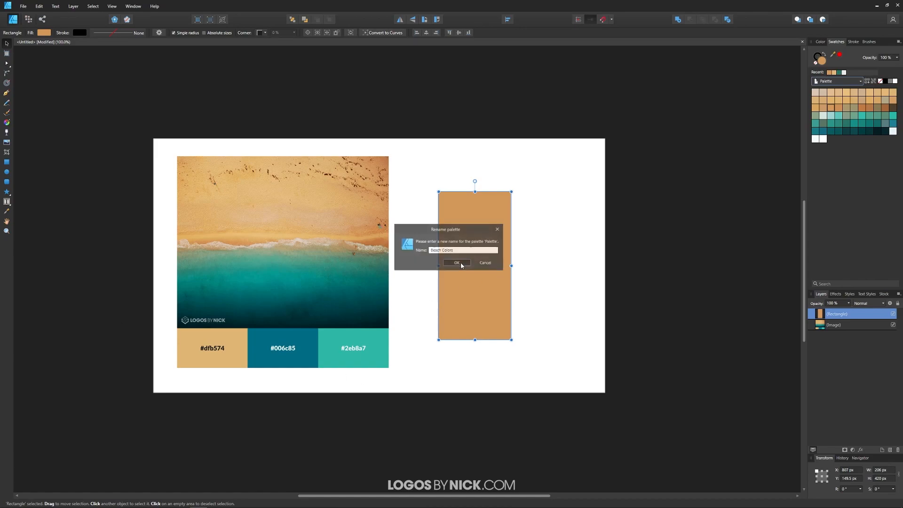
pyautogui.click(456, 263)
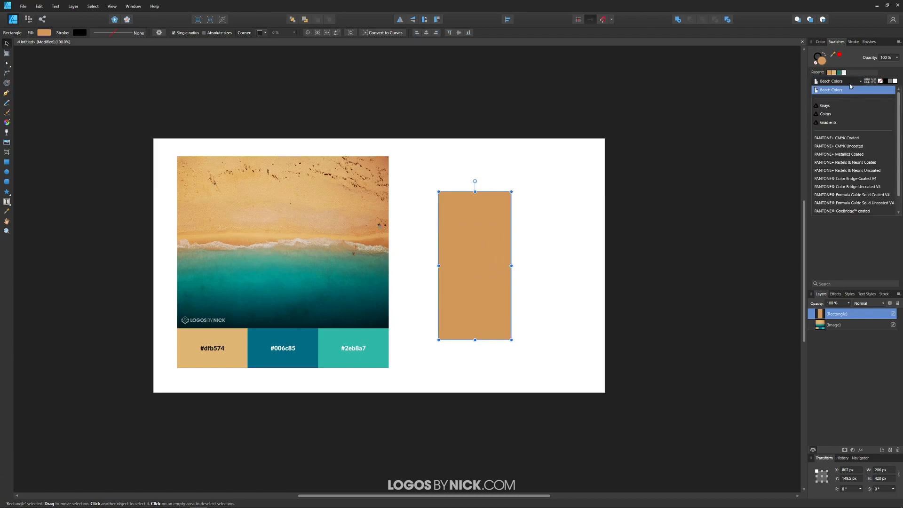
# Delete the Beach Colors palette and confirm the deletion
pyautogui.click(830, 90)
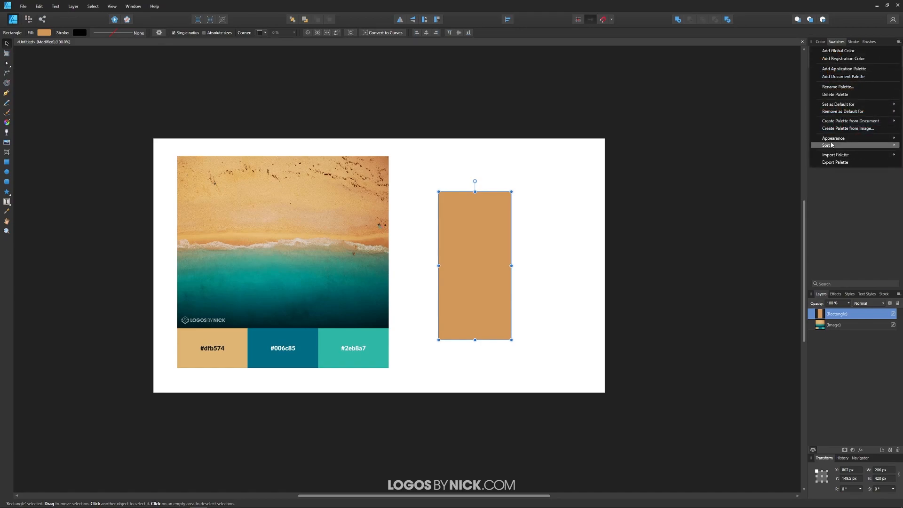
pyautogui.click(835, 94)
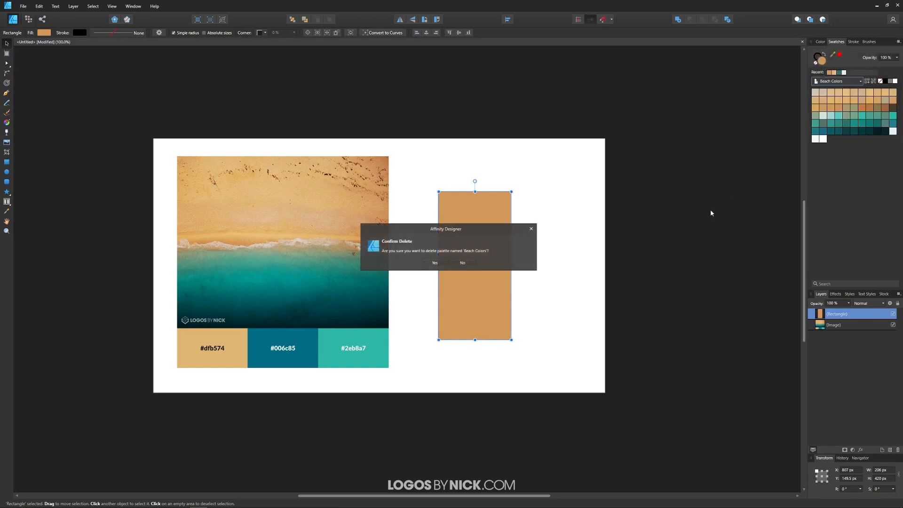
pyautogui.click(434, 264)
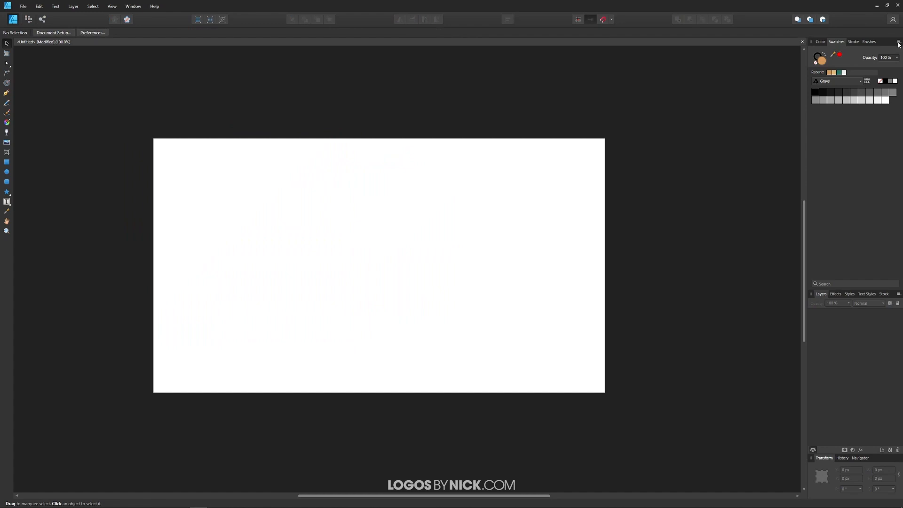
# Add an empty document palette from the Swatches panel menu
pyautogui.click(898, 43)
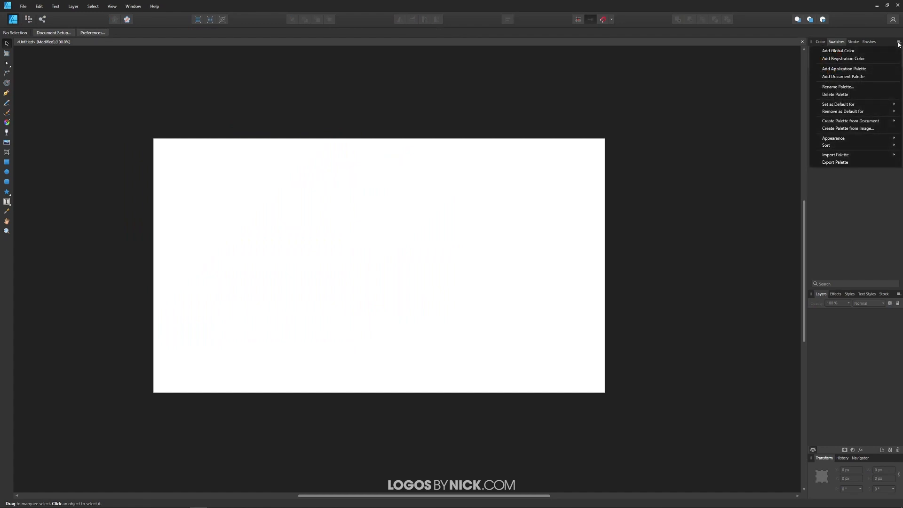
pyautogui.moveTo(855, 77)
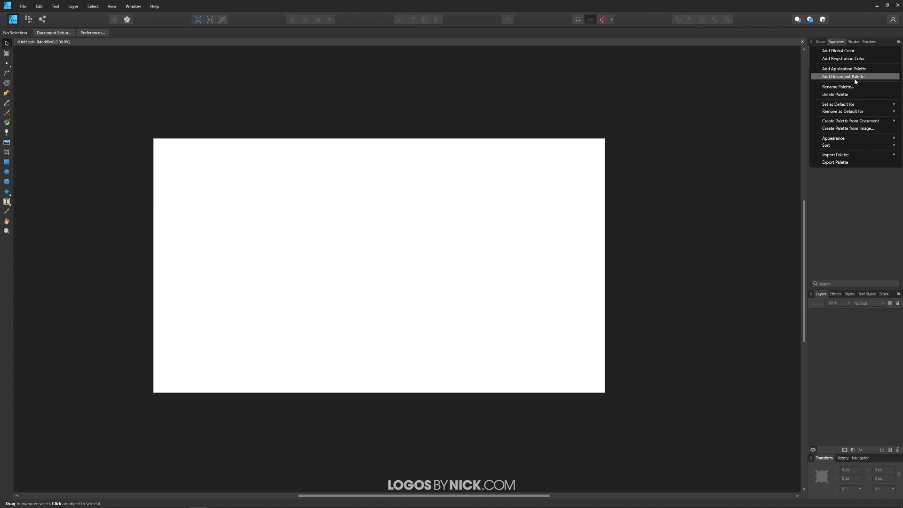
pyautogui.moveTo(847, 77)
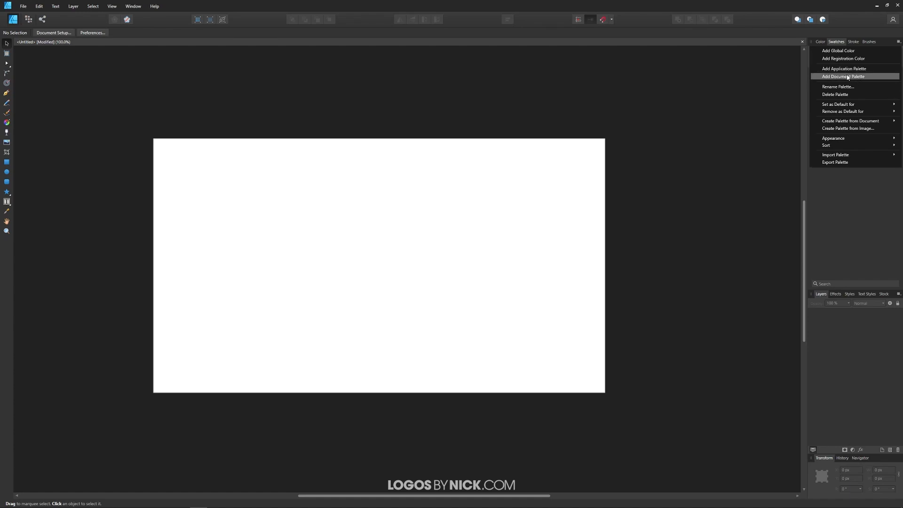
pyautogui.click(842, 76)
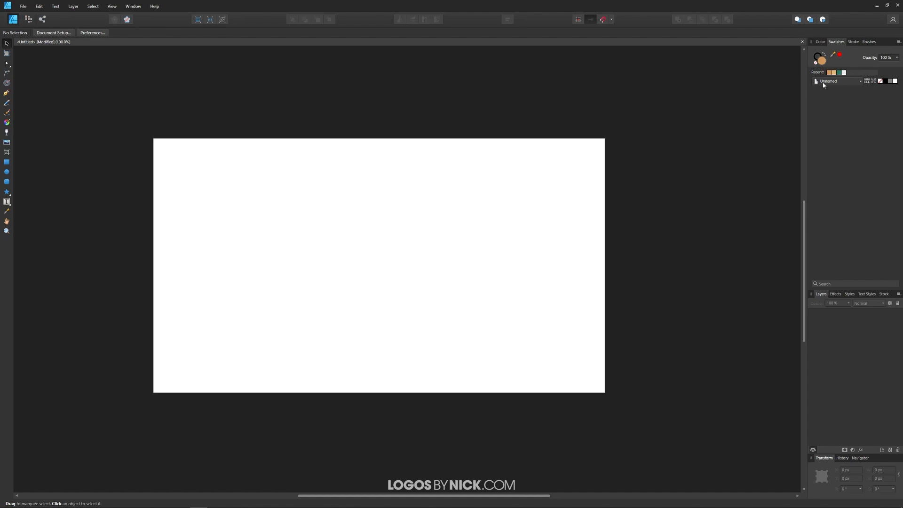
pyautogui.moveTo(826, 84)
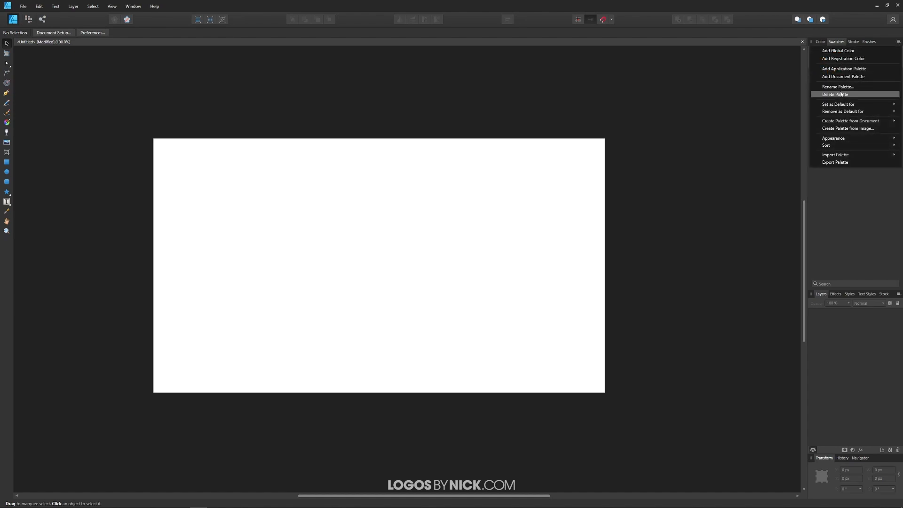
# Name the empty document palette 'Custom Palette'
pyautogui.click(838, 87)
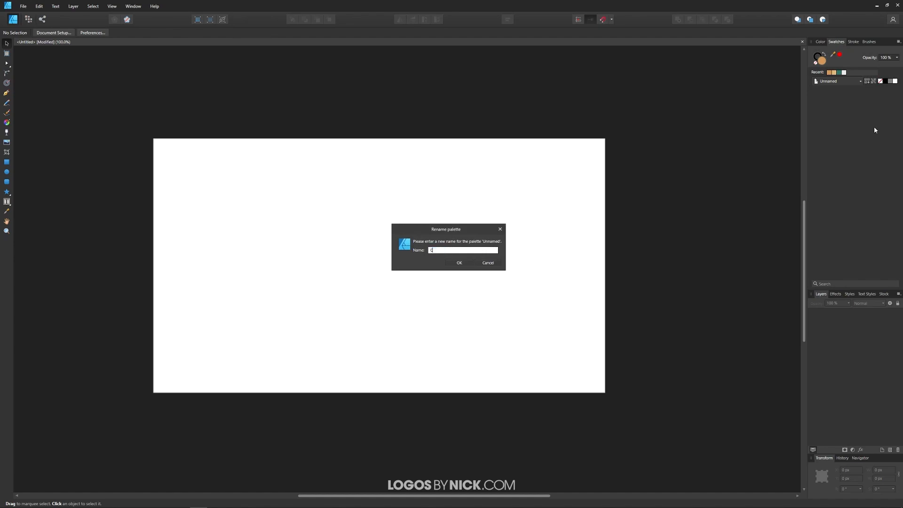
pyautogui.write('Custom P')
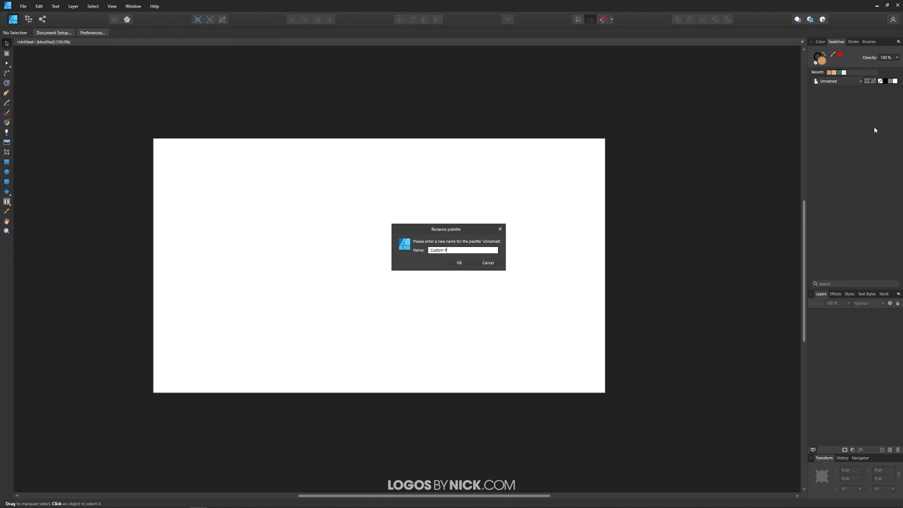
pyautogui.write('alette')
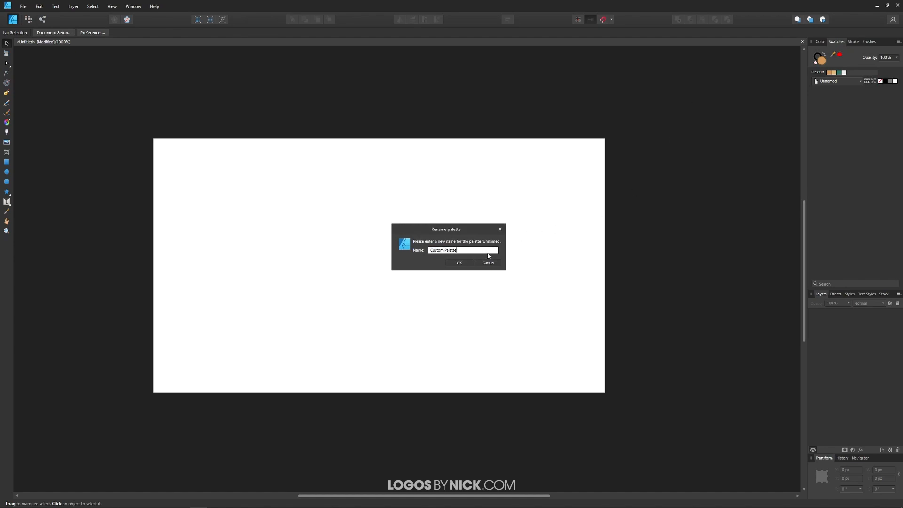
pyautogui.click(459, 263)
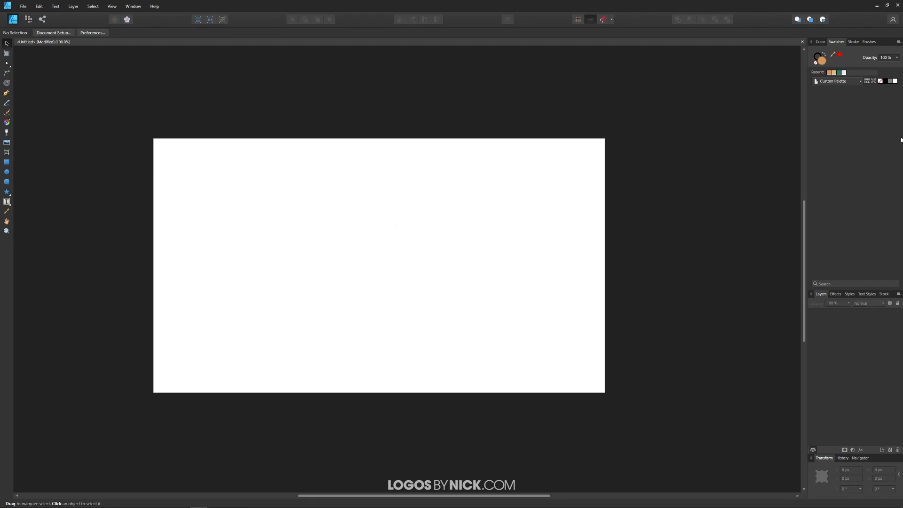
# Draw the coloured rectangles on the canvas with the Rectangle Tool
pyautogui.click(6, 161)
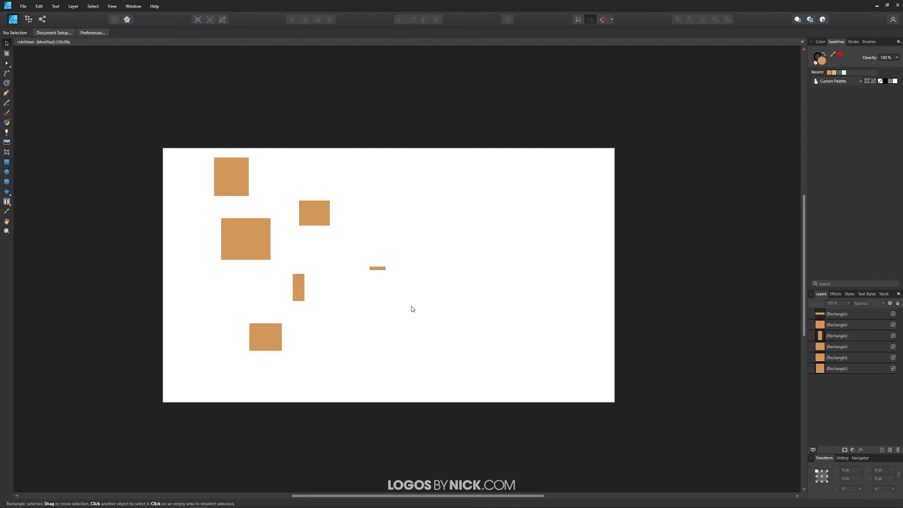
pyautogui.click(377, 268)
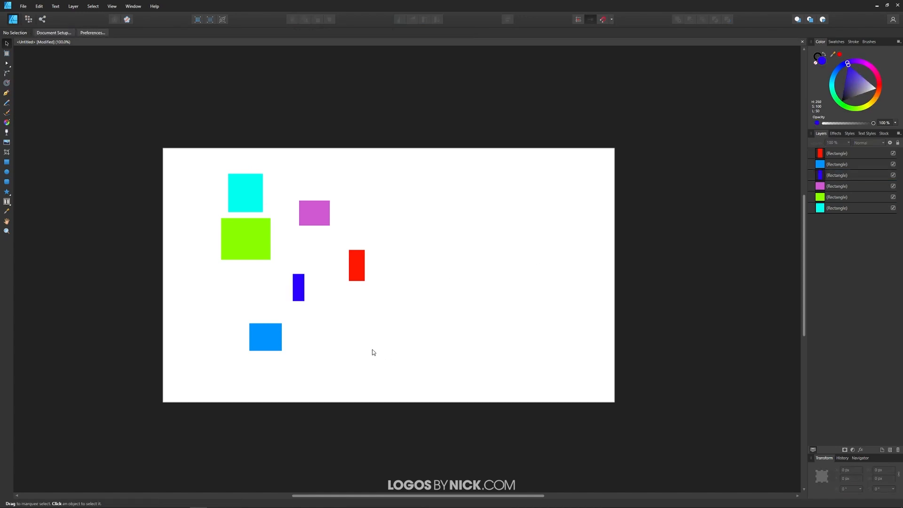
pyautogui.moveTo(385, 195)
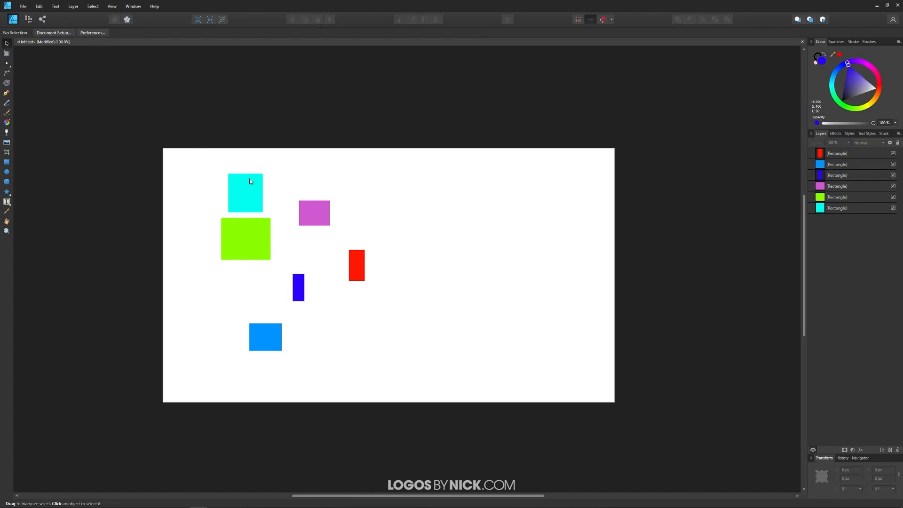
pyautogui.moveTo(241, 336)
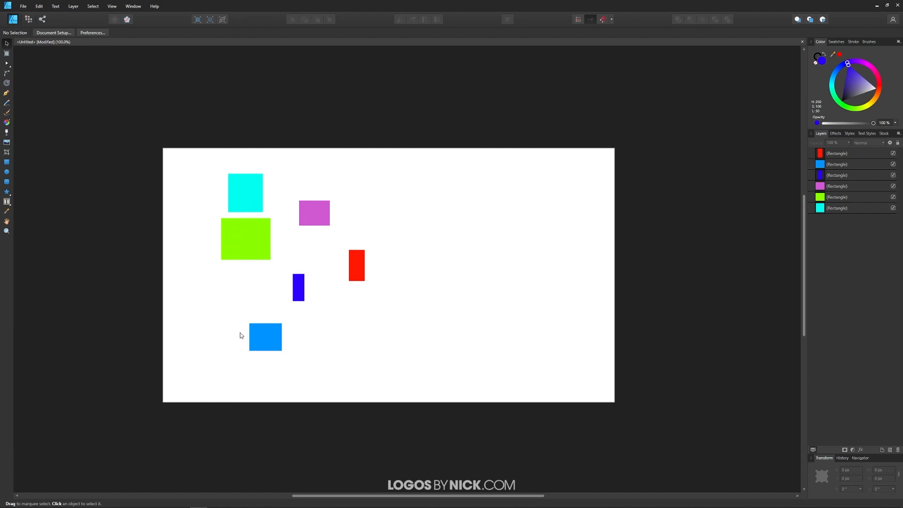
# Add the cyan, purple, green, red and blue rectangle fills as Custom Palette swatches
pyautogui.click(836, 42)
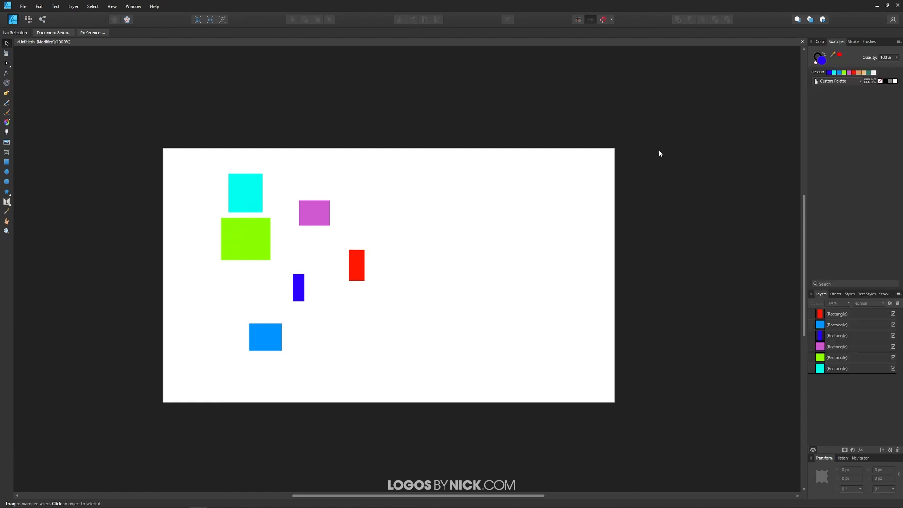
pyautogui.click(245, 192)
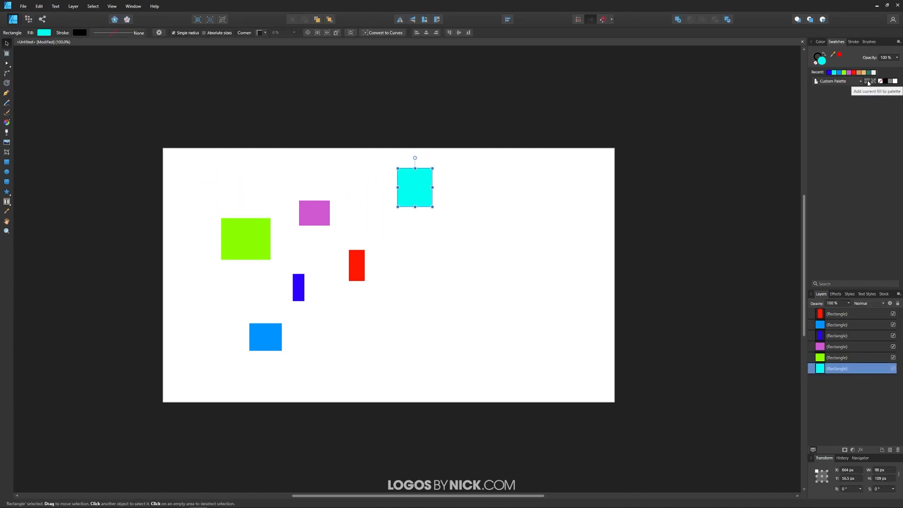
pyautogui.click(871, 80)
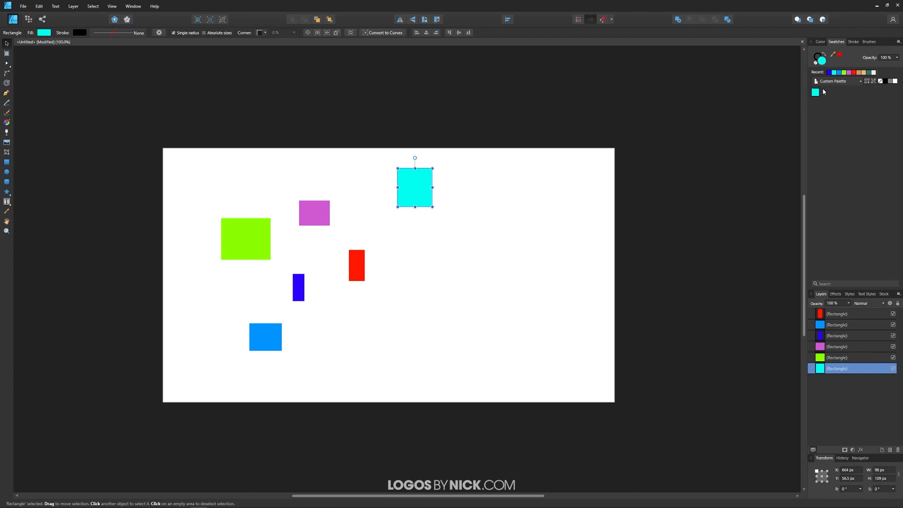
pyautogui.click(314, 213)
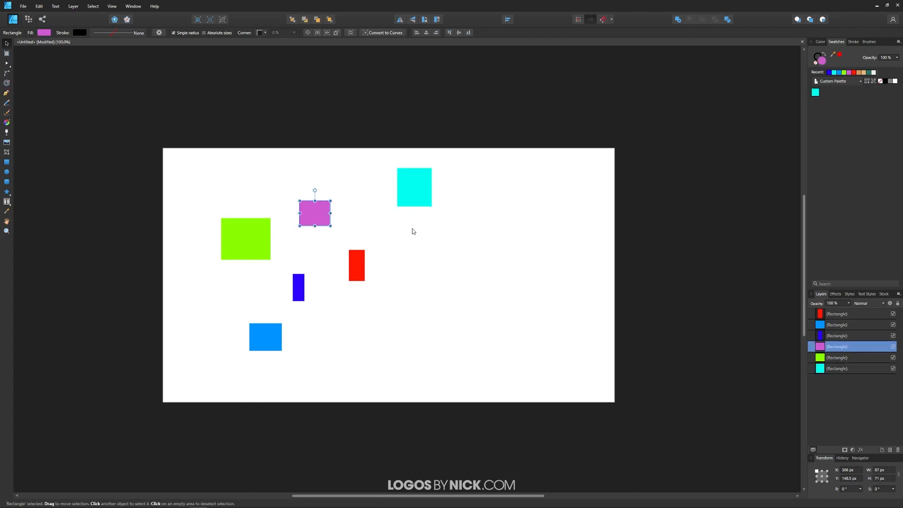
pyautogui.click(245, 239)
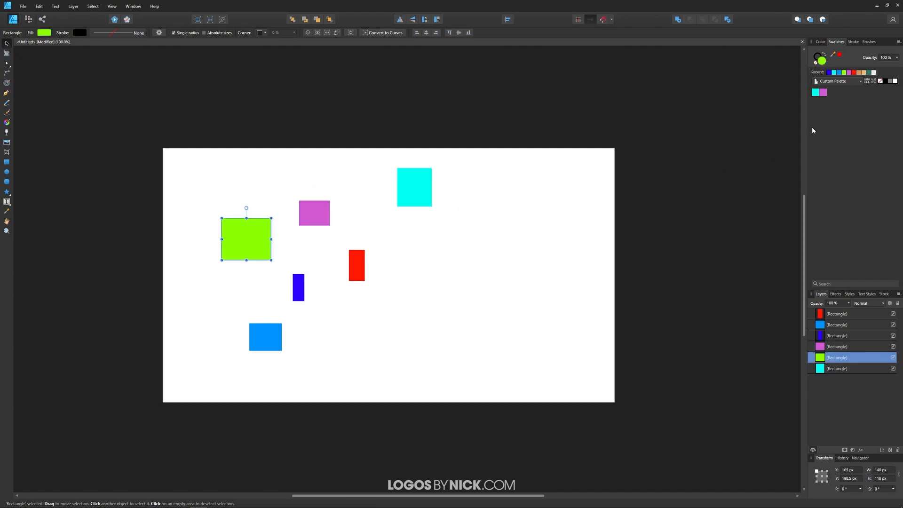
pyautogui.click(357, 265)
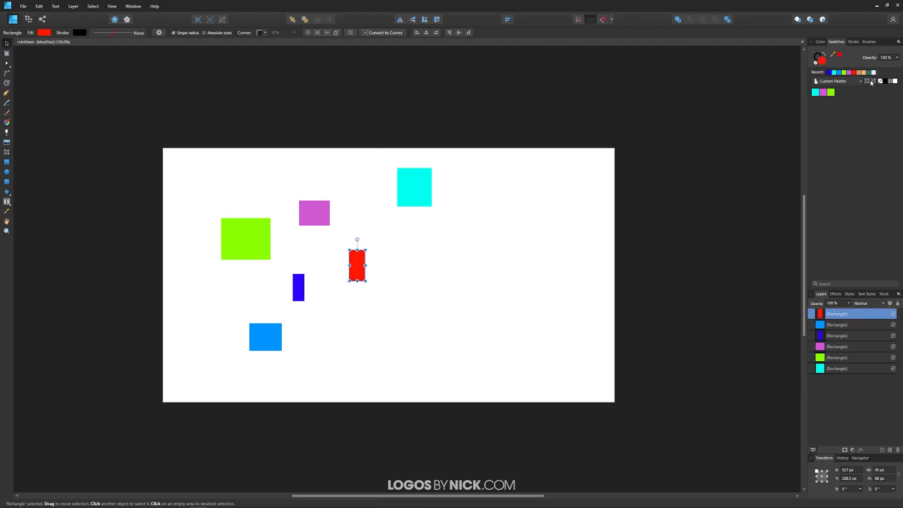
pyautogui.click(298, 288)
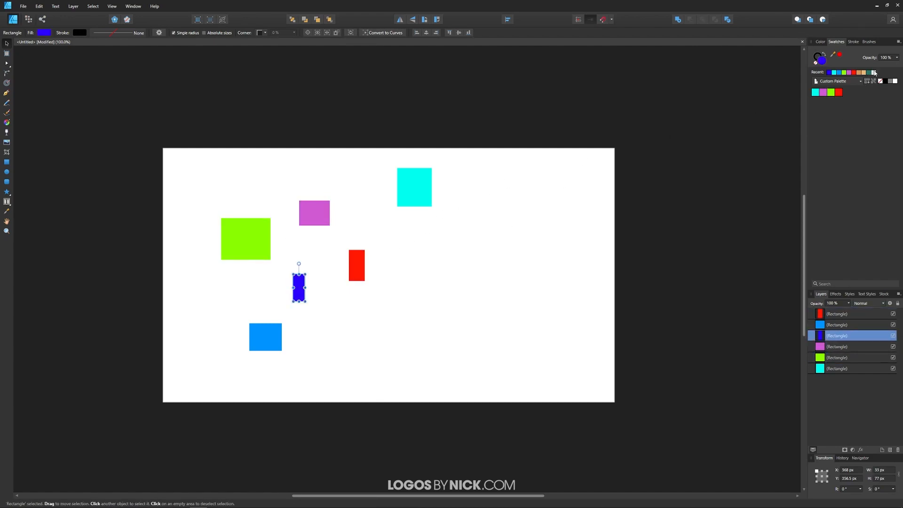
pyautogui.click(265, 337)
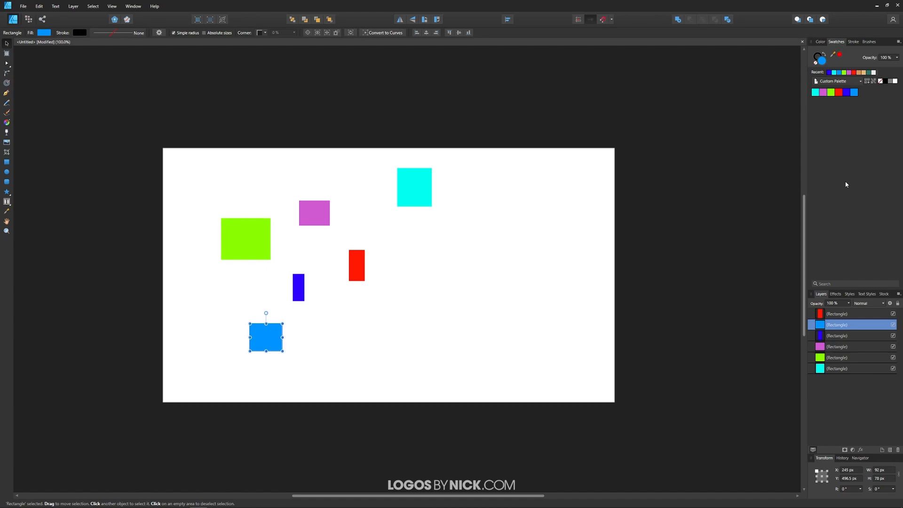
pyautogui.moveTo(897, 5)
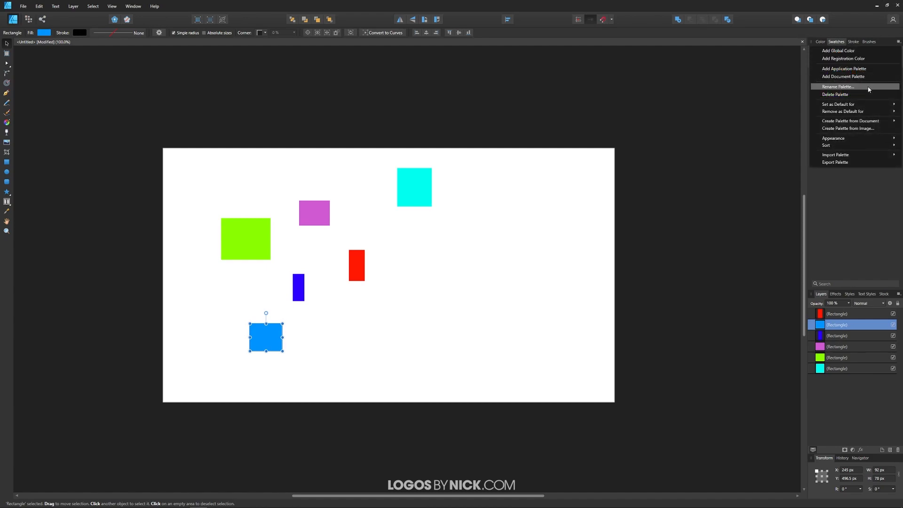
pyautogui.moveTo(844, 162)
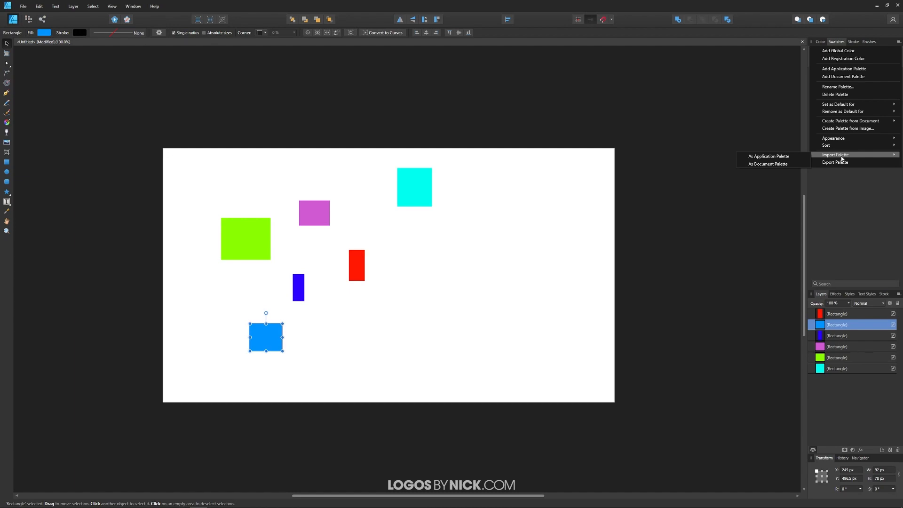
pyautogui.moveTo(846, 181)
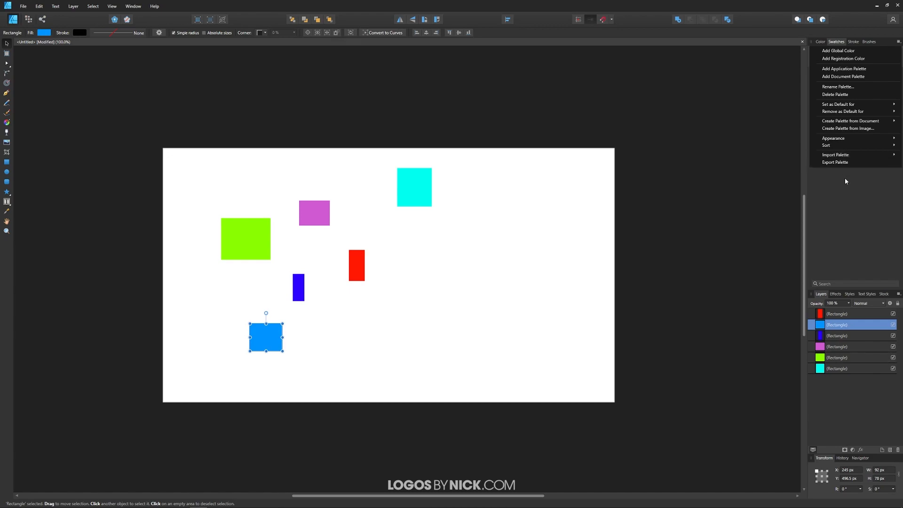
# Dismiss the Swatches panel menu without choosing an option
pyautogui.click(466, 280)
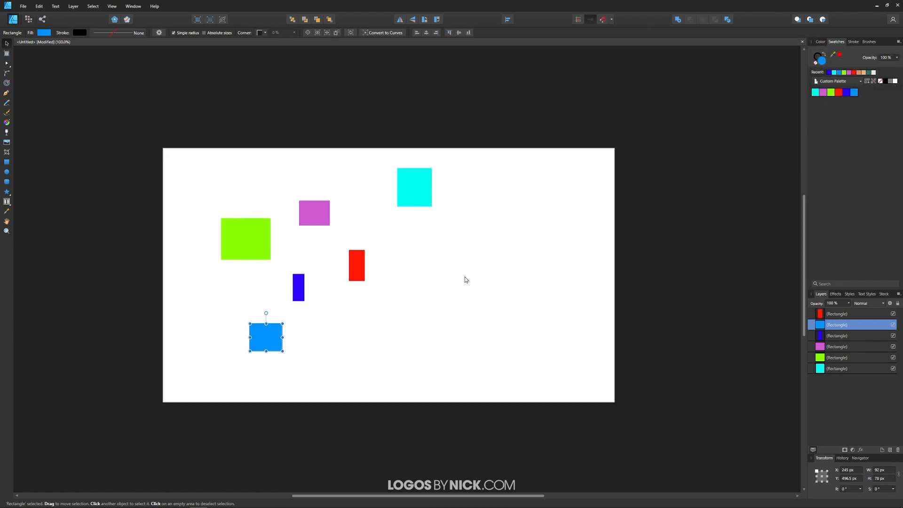